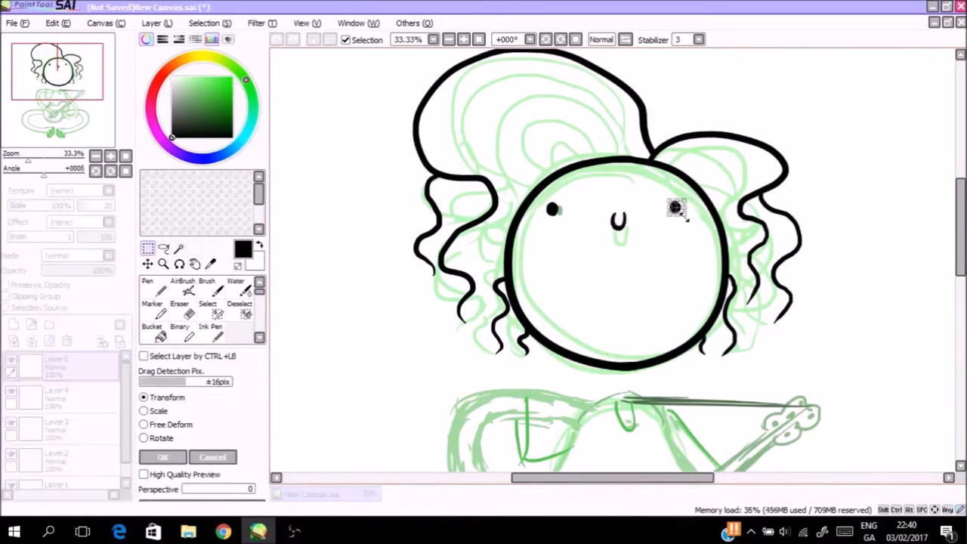
# Ink the head, wavy hair and guitar outline in black over the green sketch
pyautogui.click(180, 302)
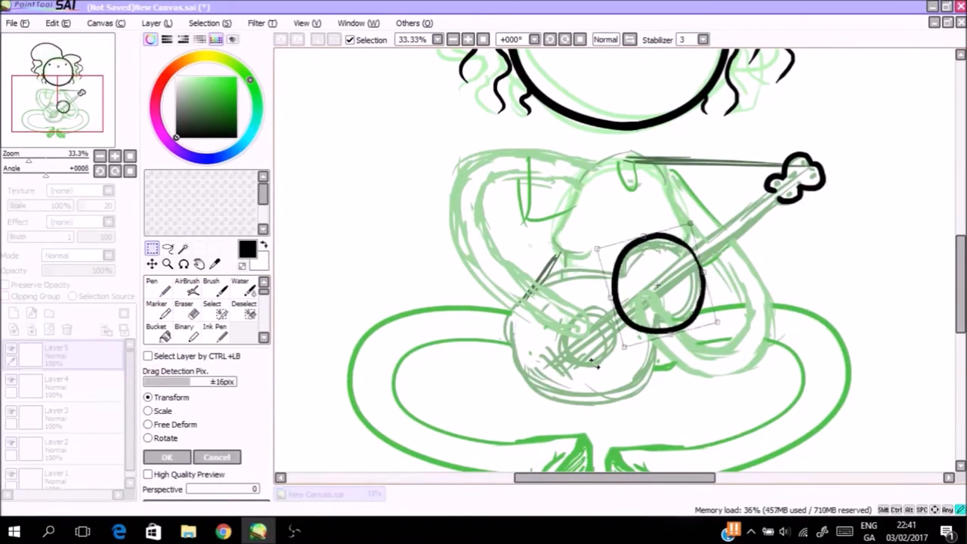
pyautogui.moveTo(658, 287); pyautogui.dragTo(577, 345)
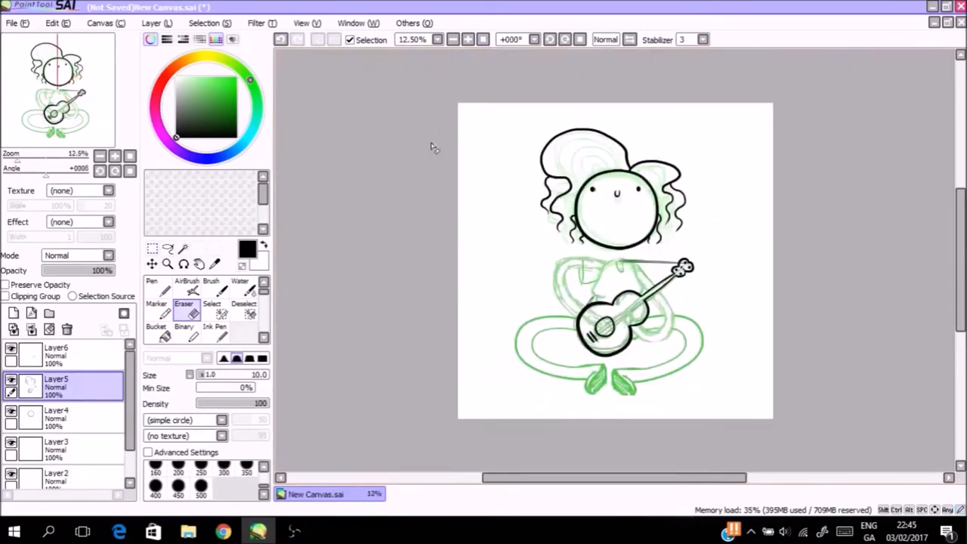
# Line the arms, torso and legs in black and add inner fringe strands to the hair
pyautogui.click(52, 22)
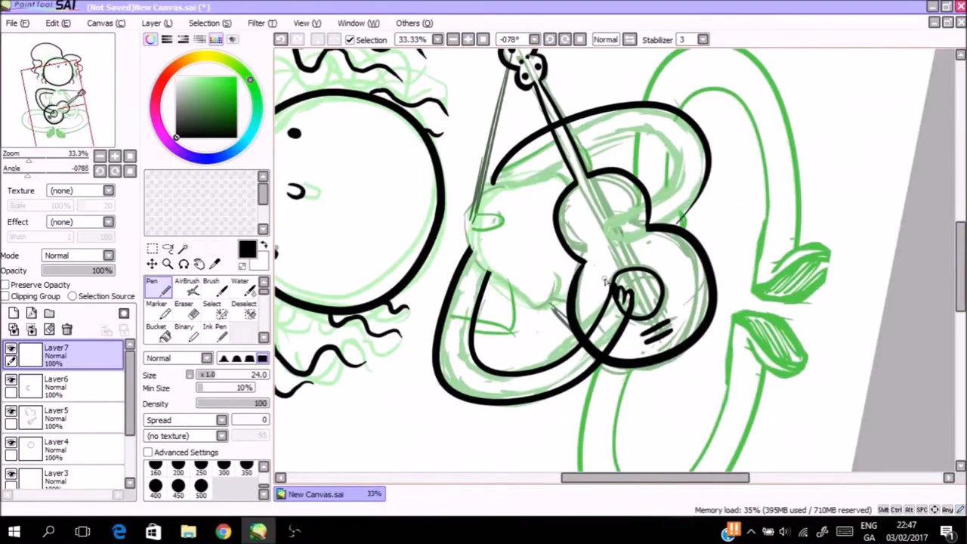
pyautogui.click(58, 23)
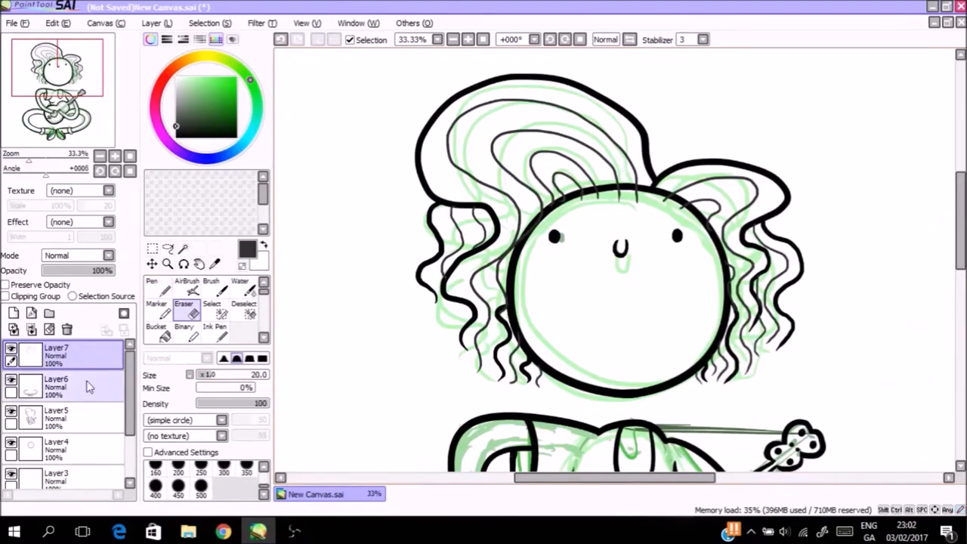
# On Layer5 under the lines, paint the hair brown blending into pink at the tips
pyautogui.click(58, 418)
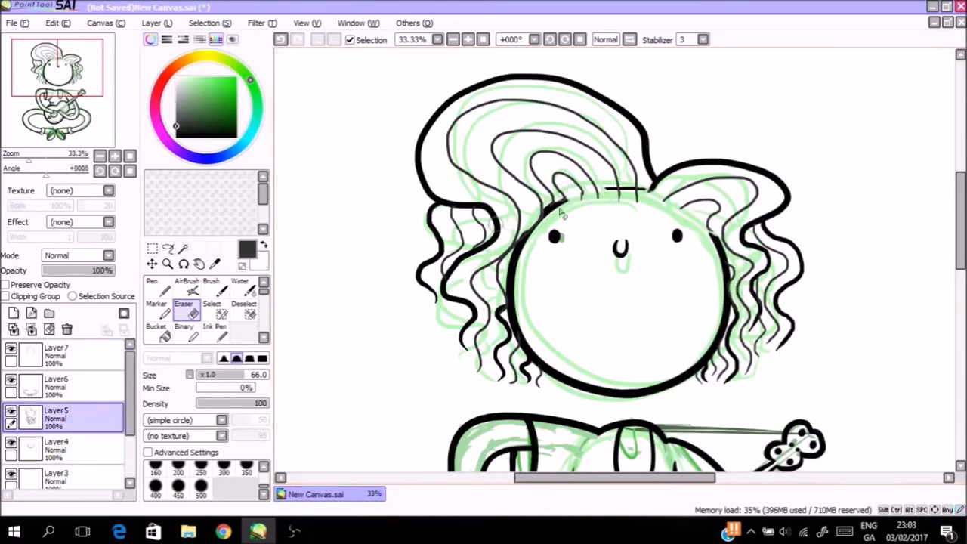
pyautogui.click(57, 446)
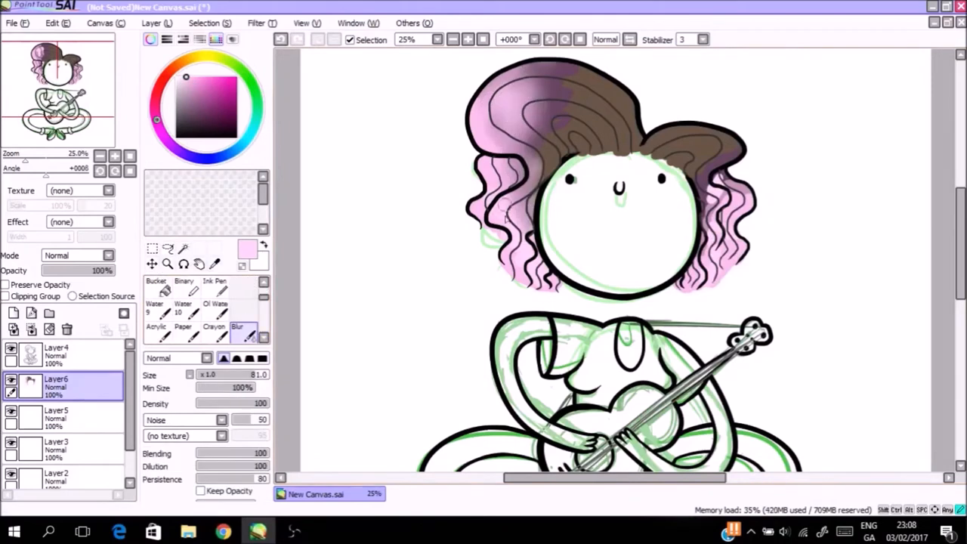
# Fill the teal shirt, pale arms, grey-blue jeans, brown shoes and tan guitar
pyautogui.click(57, 417)
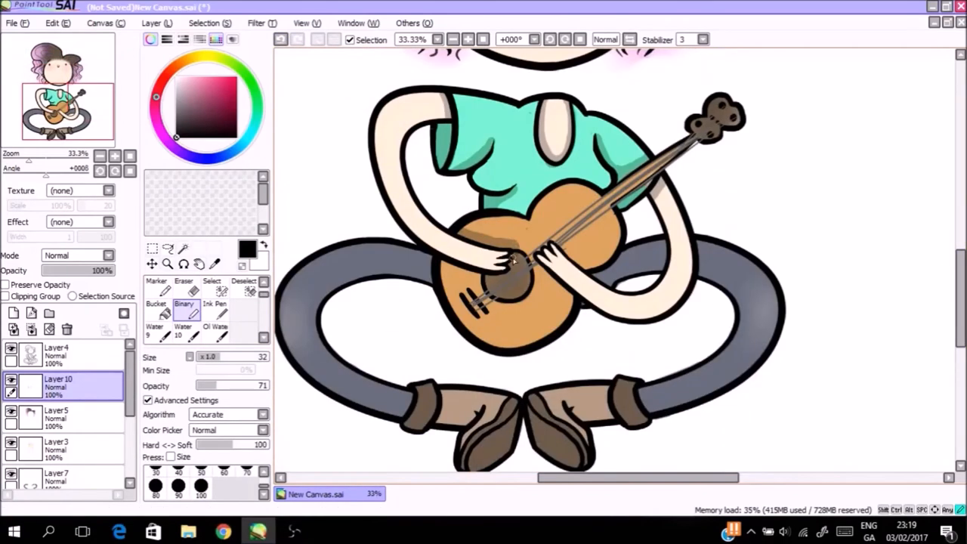
# On Layer10 with Binary pen and Eraser, fill the face pale skin with pink cheeks and darker hair shading
pyautogui.click(183, 284)
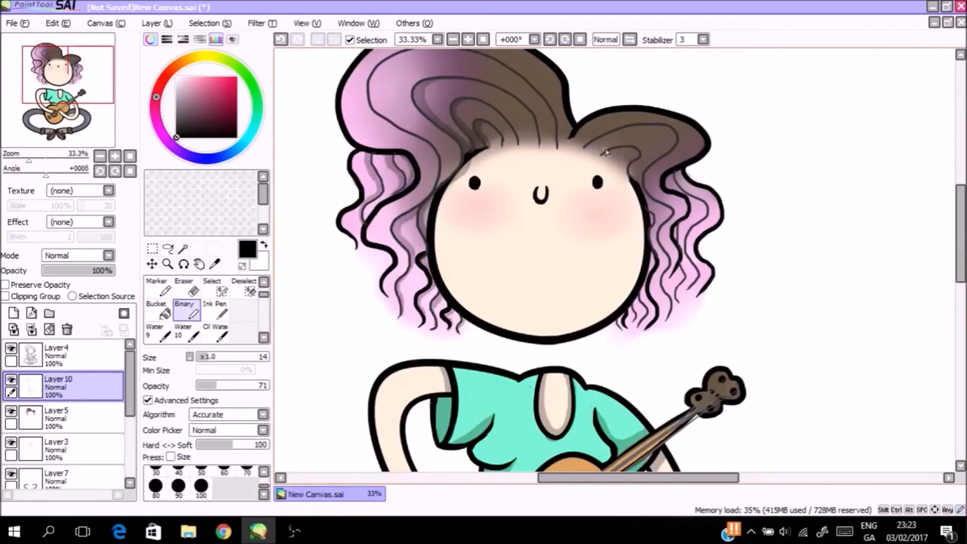
pyautogui.click(183, 281)
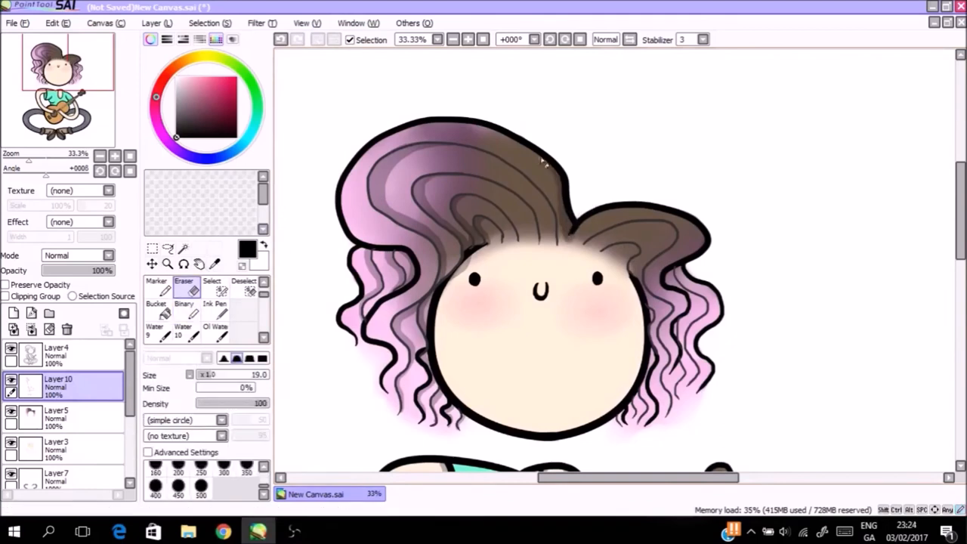
pyautogui.click(185, 290)
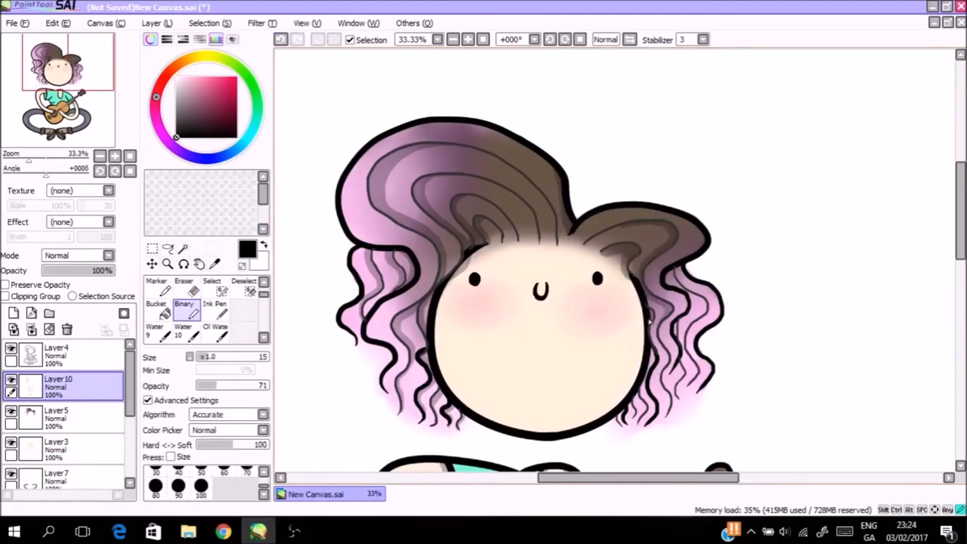